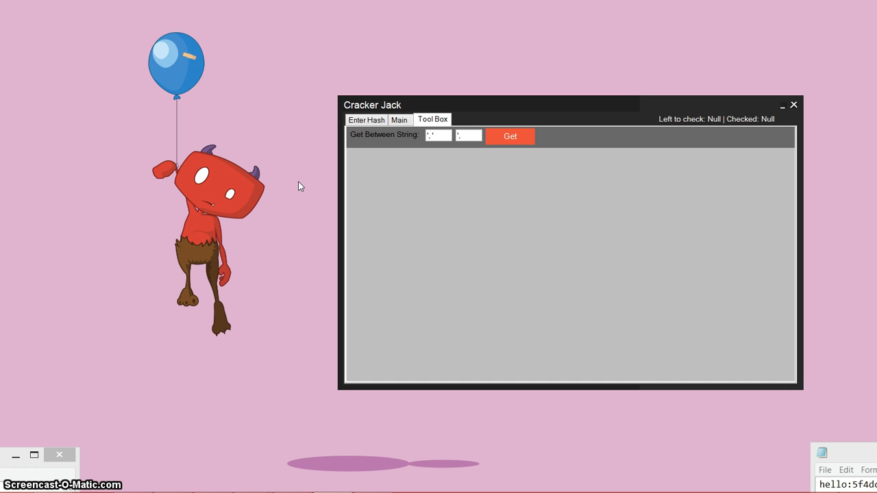
Switch Cracker Jack to the empty Enter Hash page for user:hash input
left_click(366, 119)
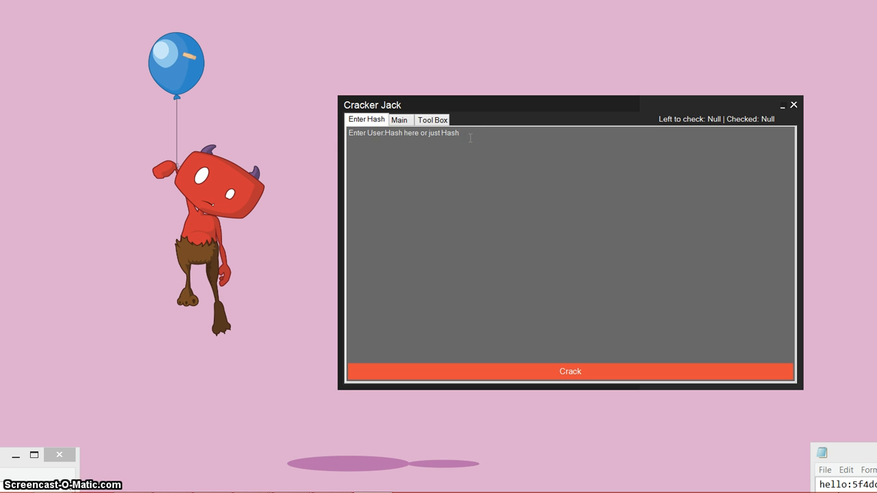
mouse_move(299, 133)
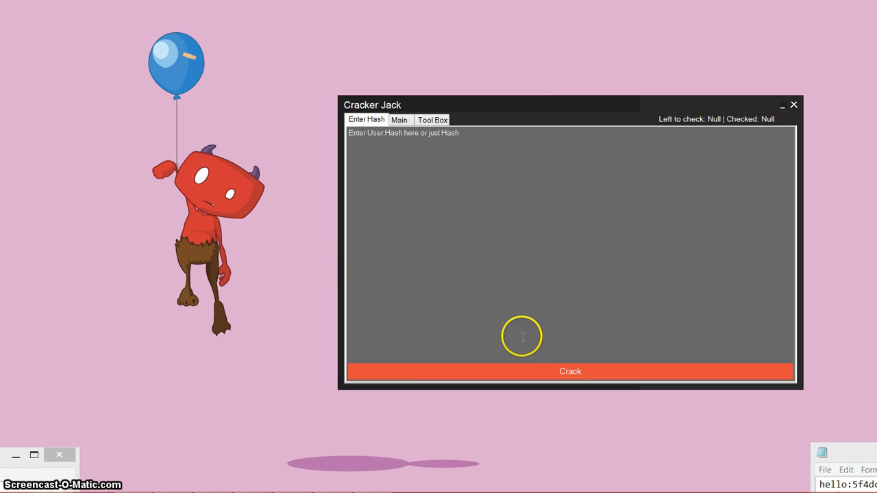
mouse_move(309, 227)
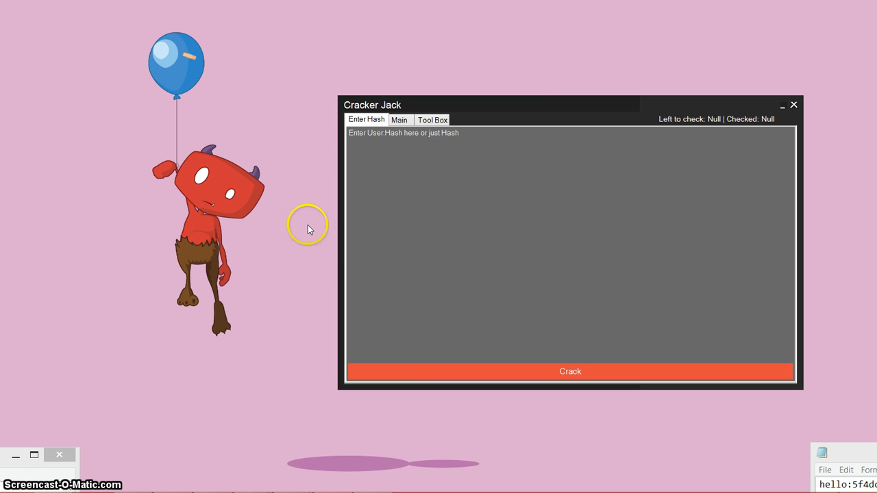
mouse_move(318, 144)
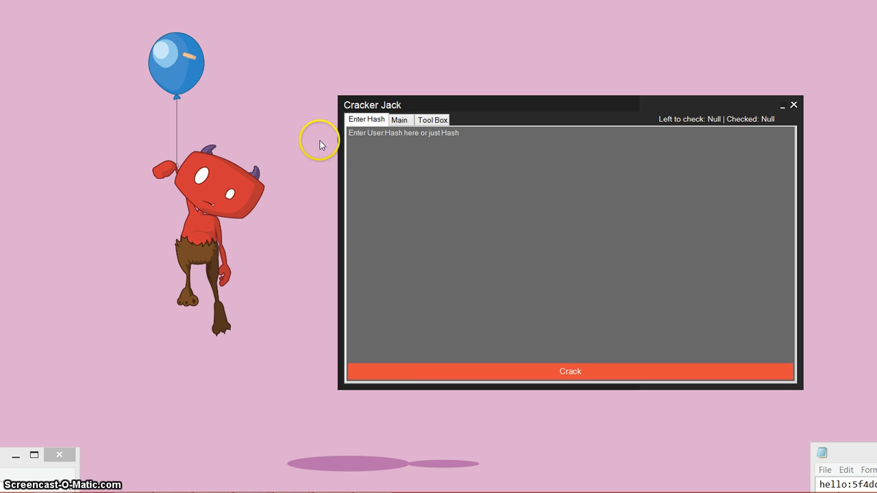
mouse_move(259, 266)
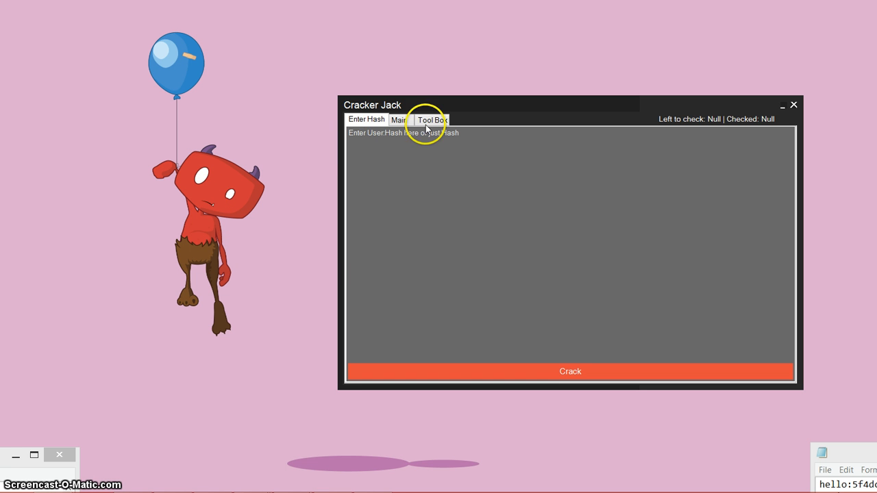
left_click(433, 119)
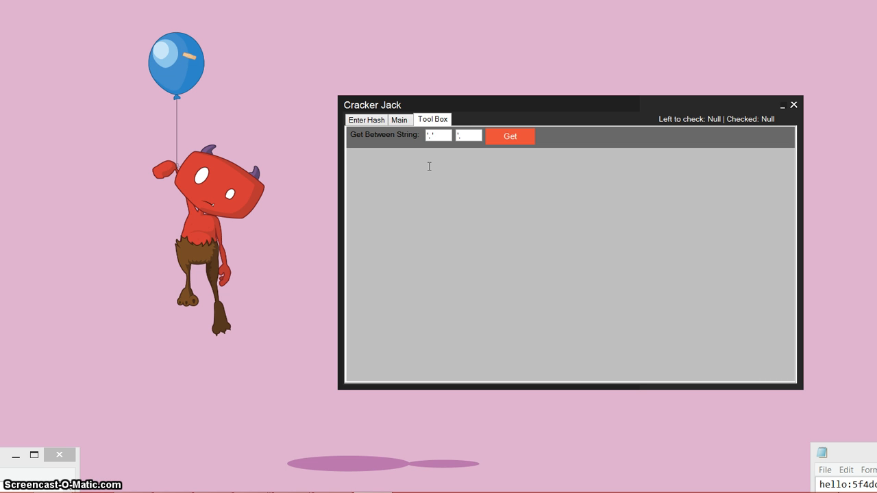
left_click(510, 135)
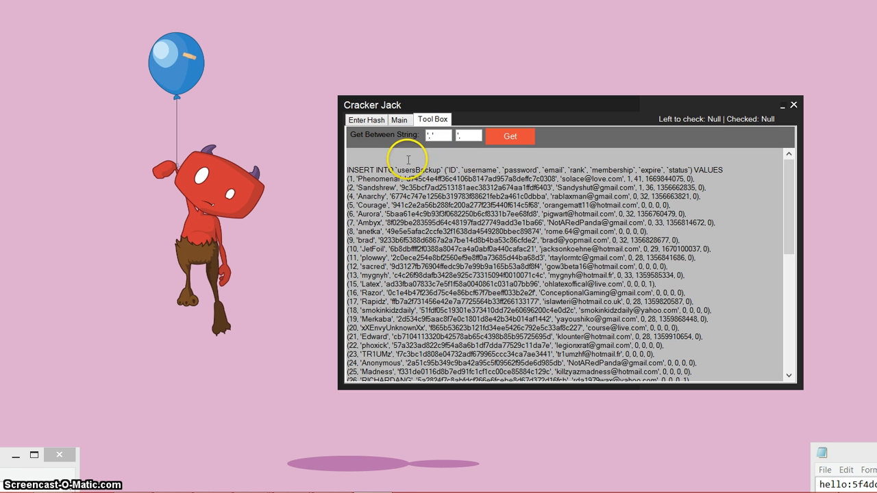
mouse_move(474, 255)
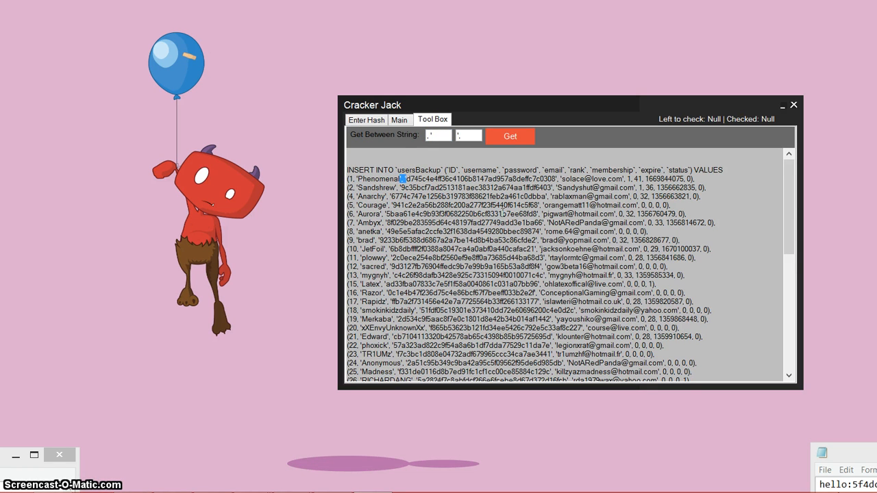
left_click(510, 136)
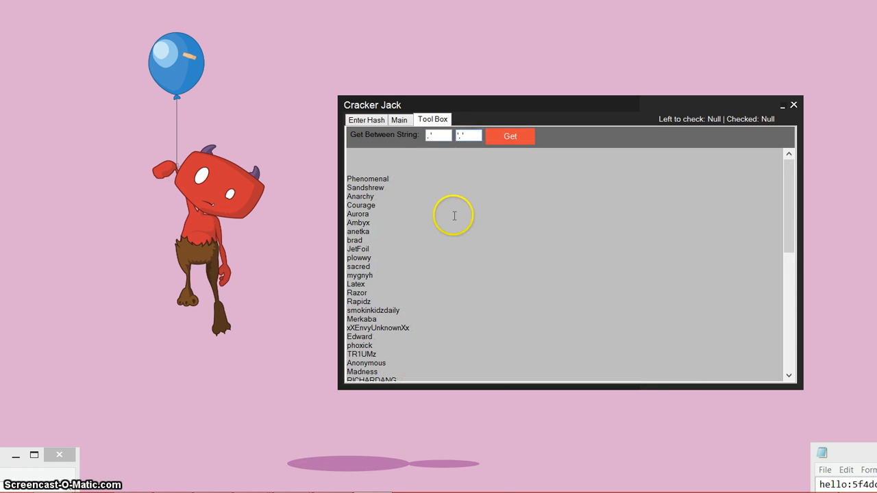
Return to the empty Enter Hash page, leaving the extracted username list behind
scroll("down", 3)
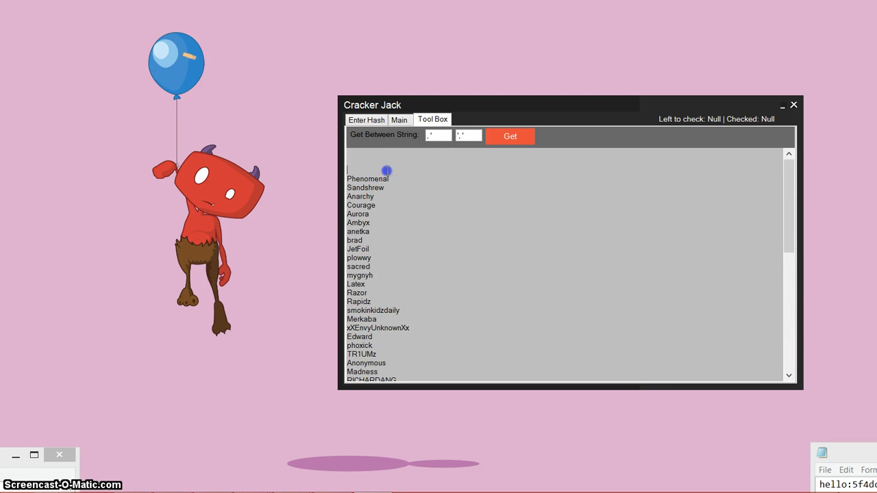
mouse_move(425, 162)
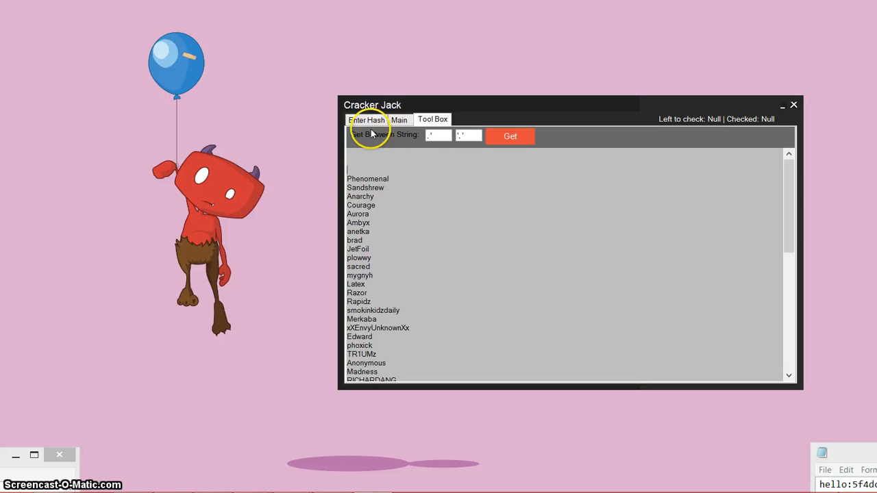
left_click(368, 119)
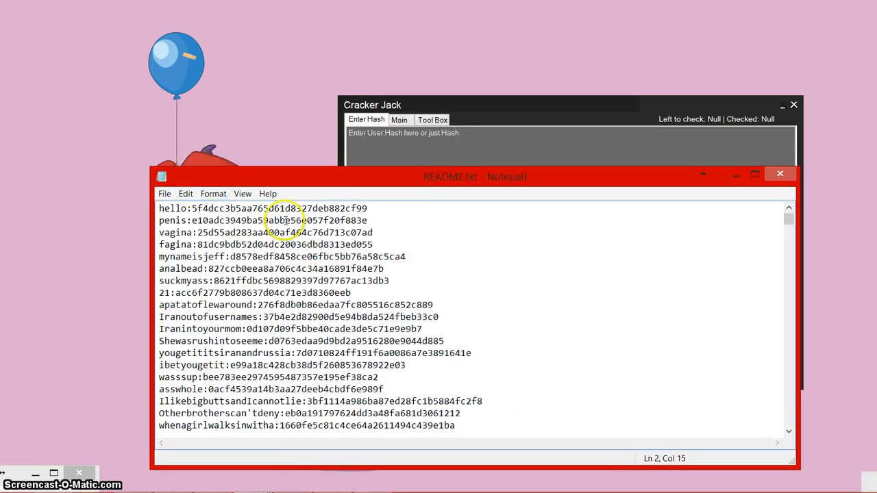
Select the username:hash lines and bare hashes in README.txt and bring up the copy options
scroll("down", 3)
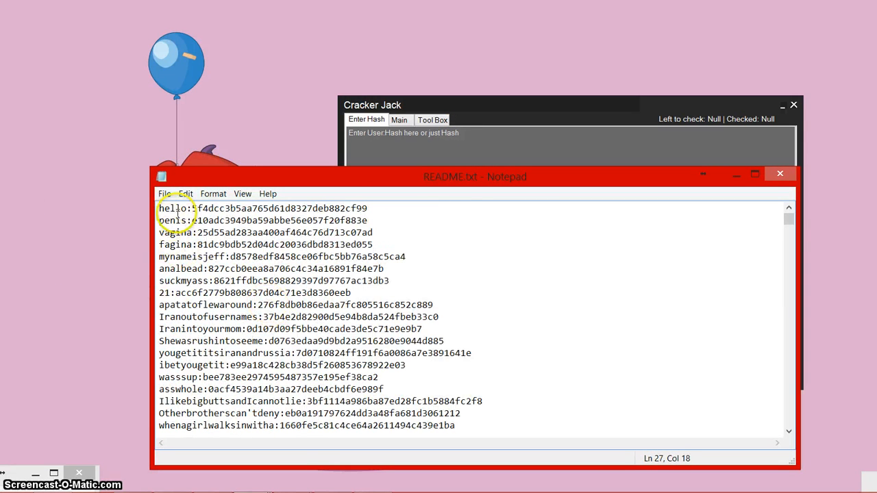
left_click(187, 209)
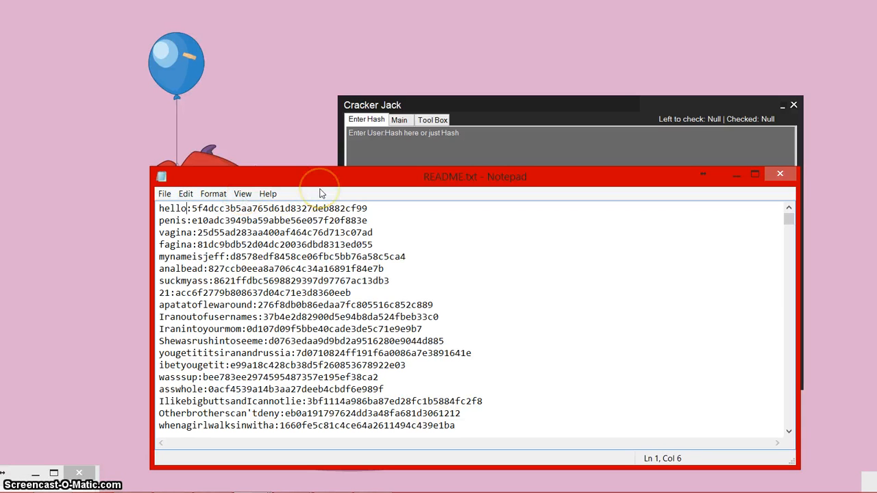
mouse_move(381, 258)
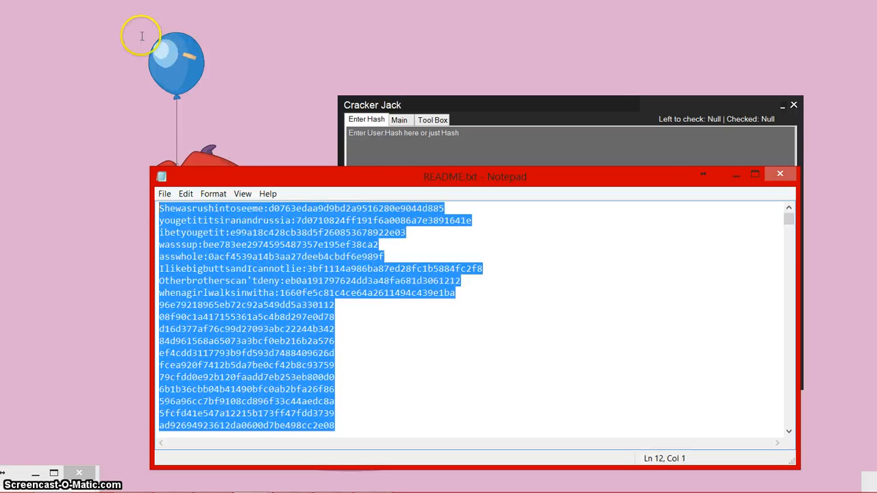
scroll("down", 3)
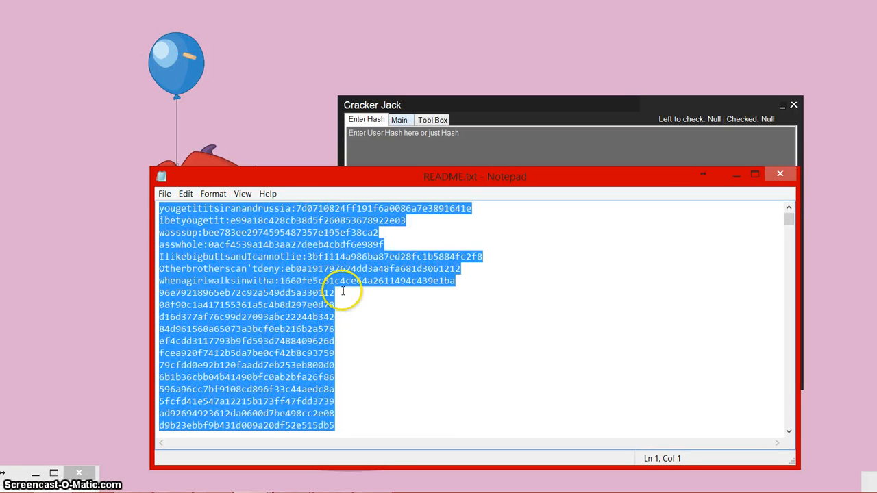
right_click(342, 291)
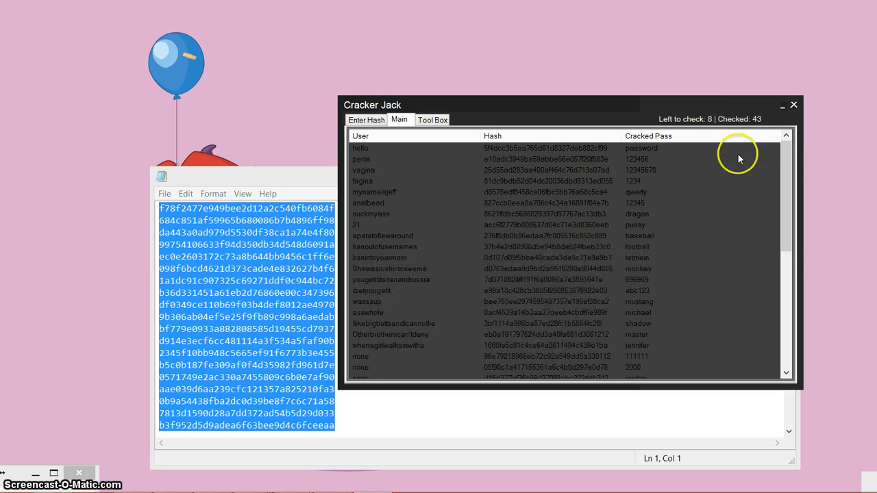
mouse_move(787, 170)
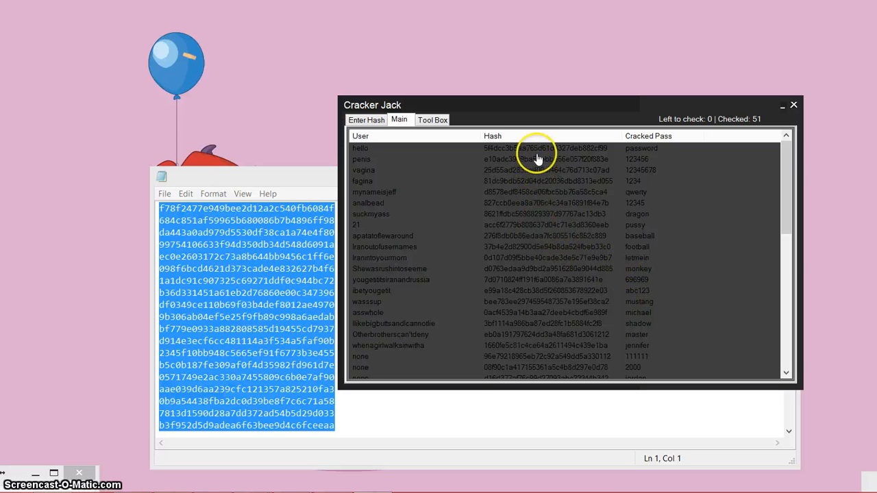
Let cracking finish on the Main tab until all 51 hashes are checked and passwords listed
left_click(528, 225)
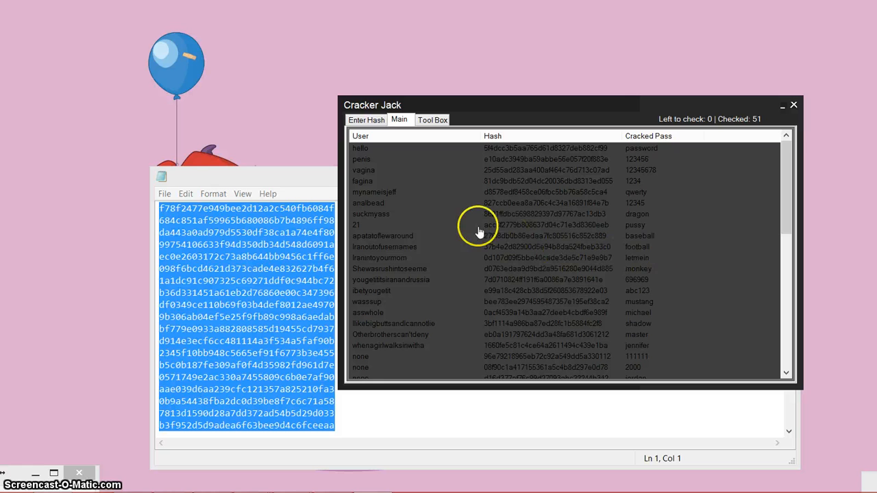
mouse_move(441, 236)
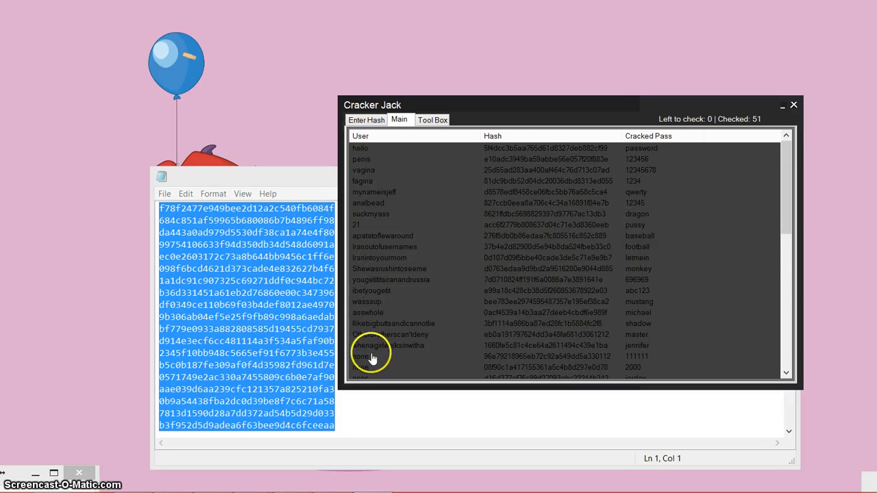
scroll("down", 3)
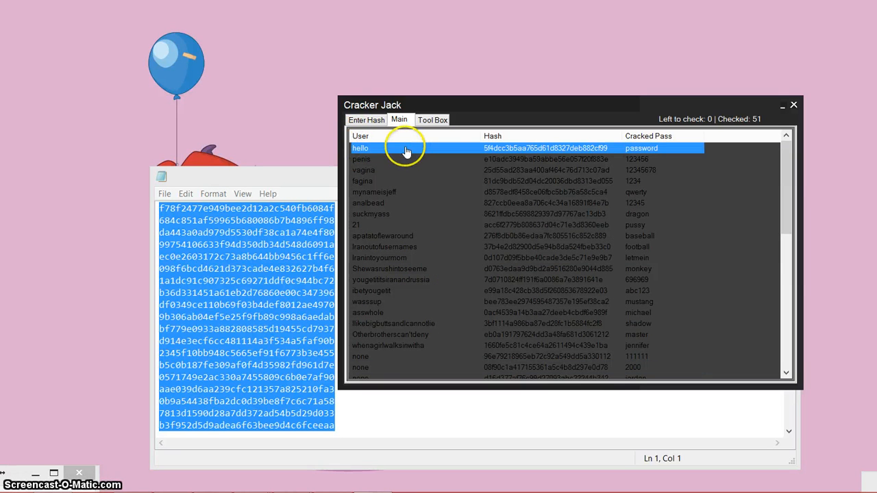
mouse_move(483, 148)
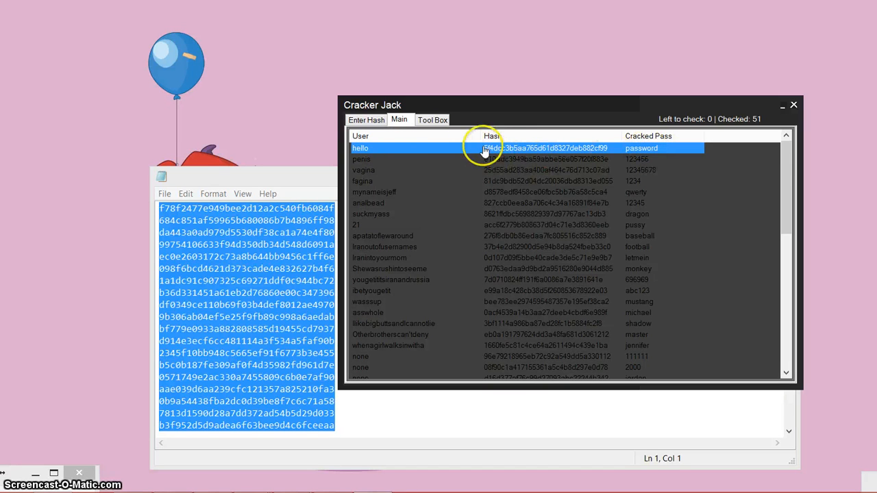
left_click(366, 119)
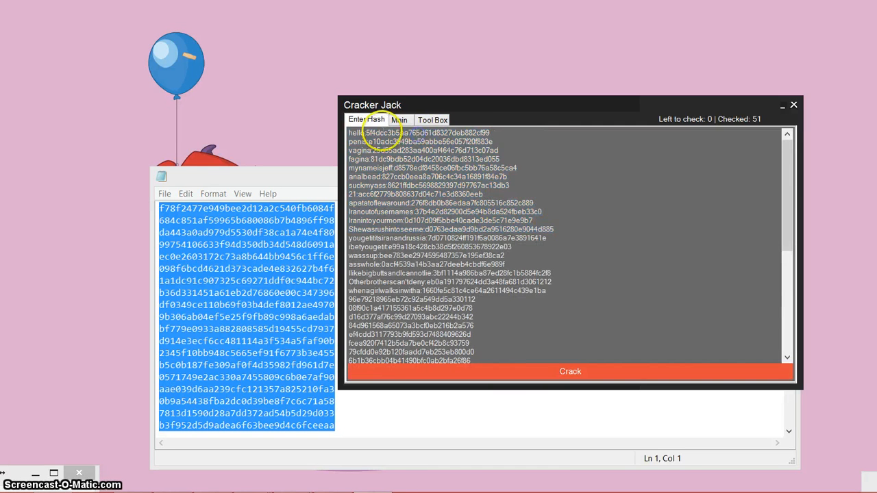
left_click(399, 121)
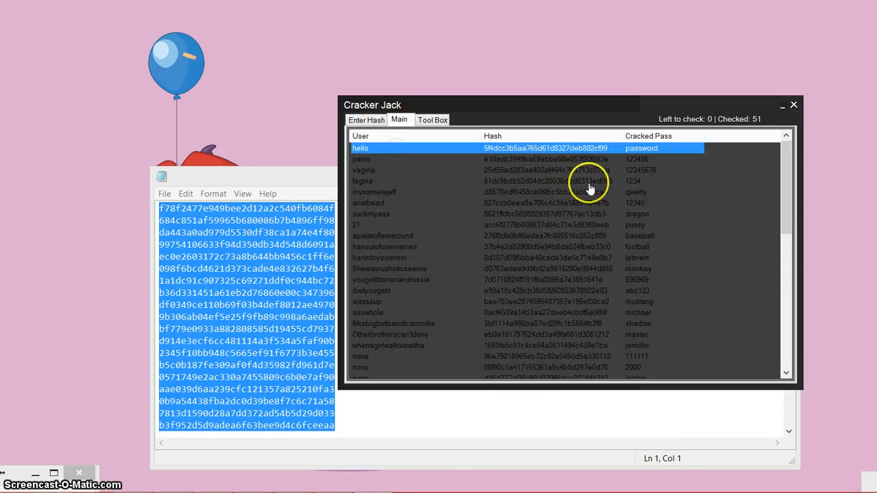
mouse_move(655, 166)
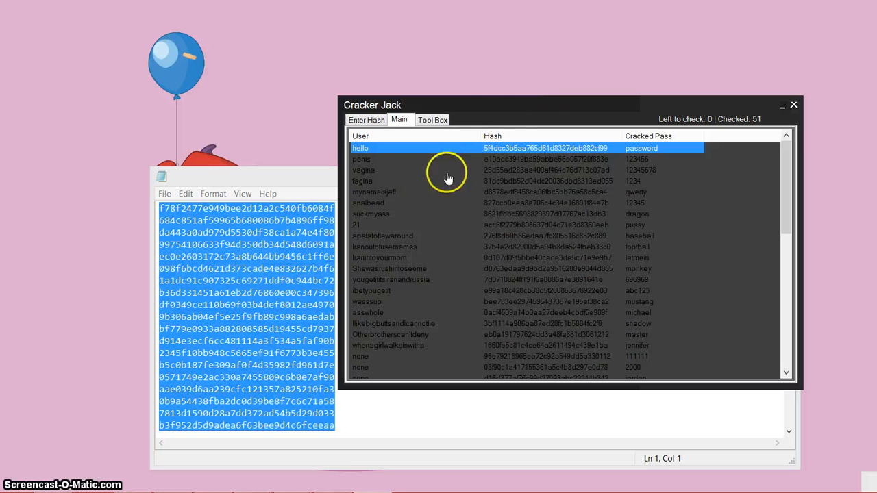
mouse_move(373, 212)
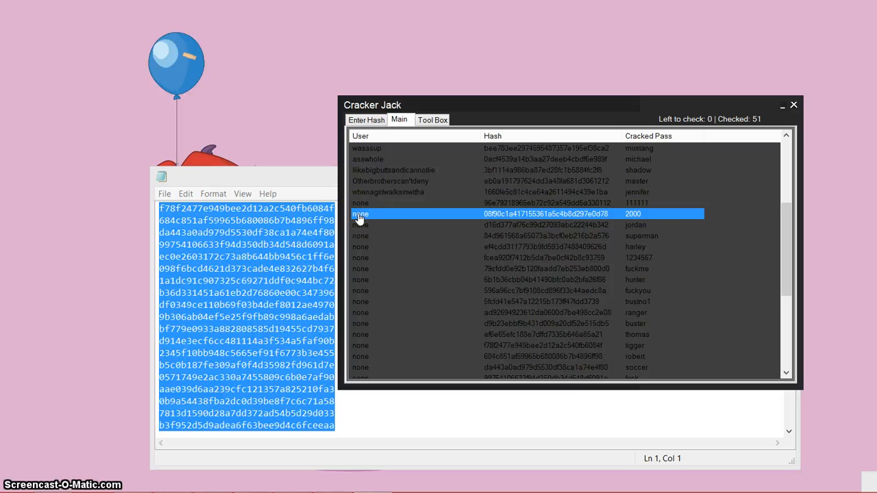
mouse_move(630, 220)
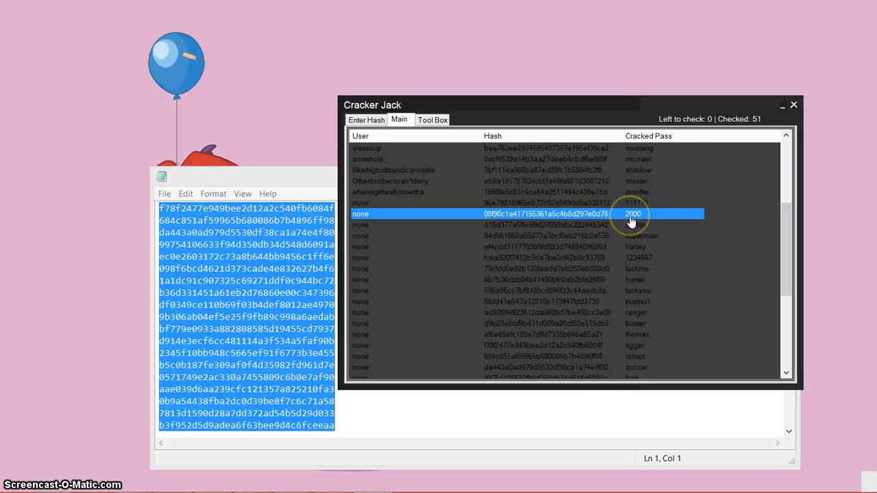
mouse_move(403, 213)
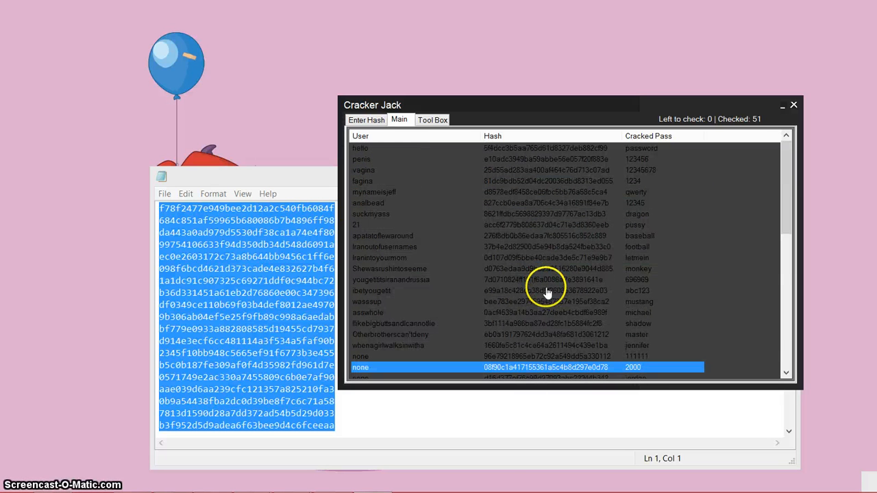
mouse_move(480, 189)
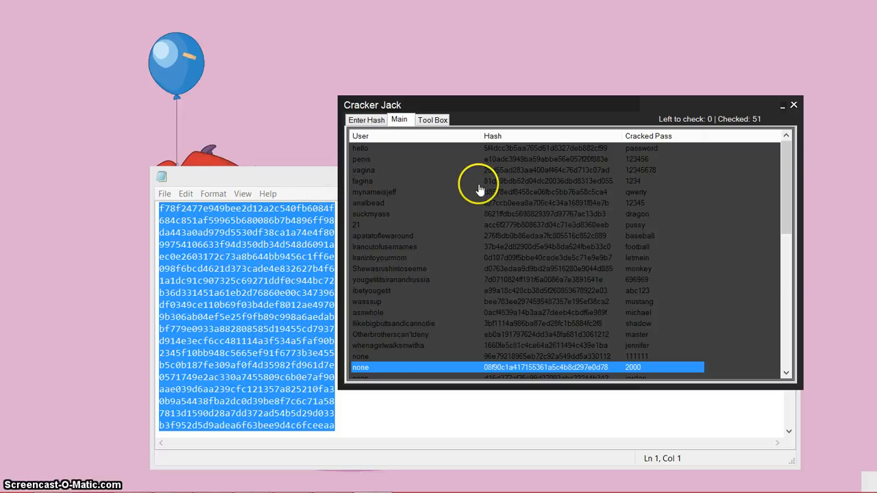
mouse_move(718, 123)
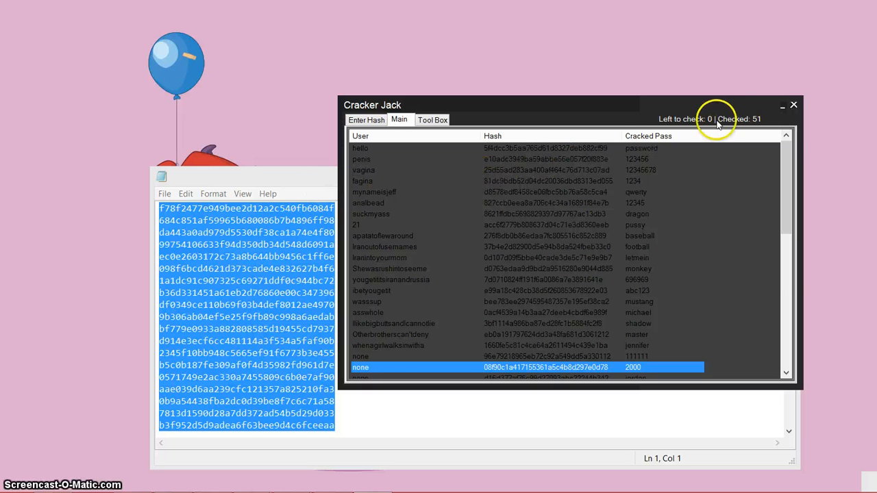
mouse_move(622, 195)
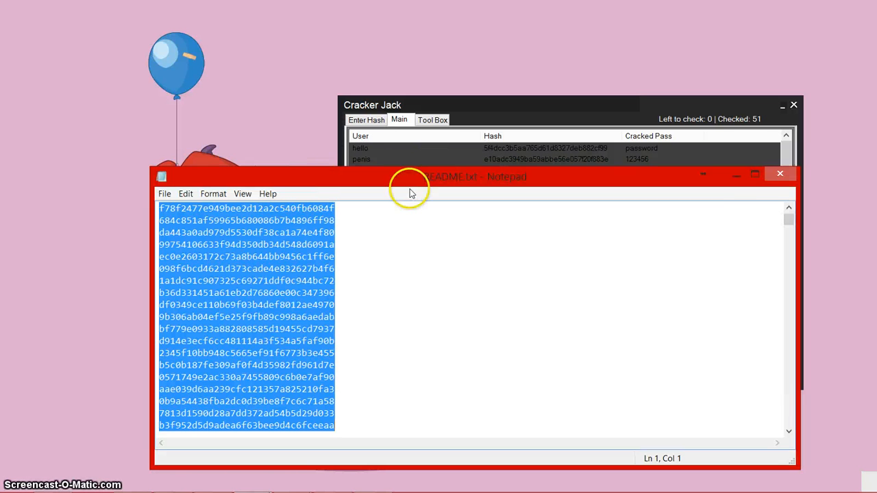
Close README.txt in Notepad, choosing Don't Save at the prompt
left_click(778, 173)
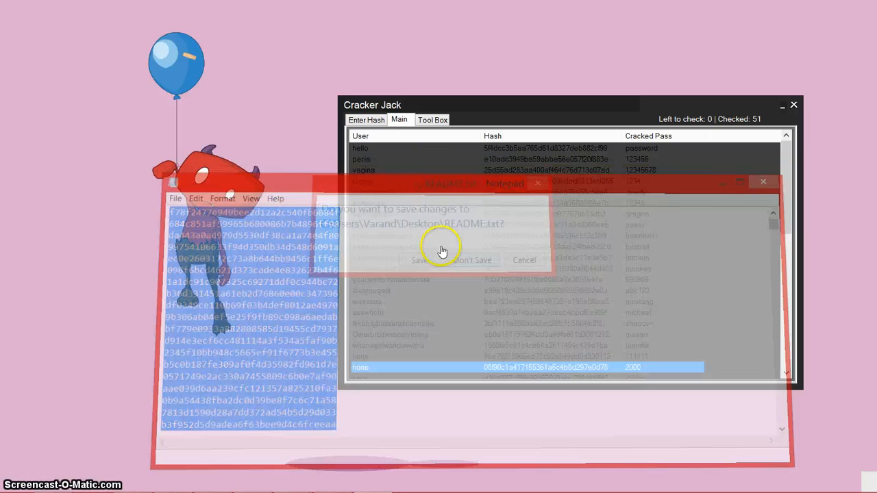
left_click(472, 261)
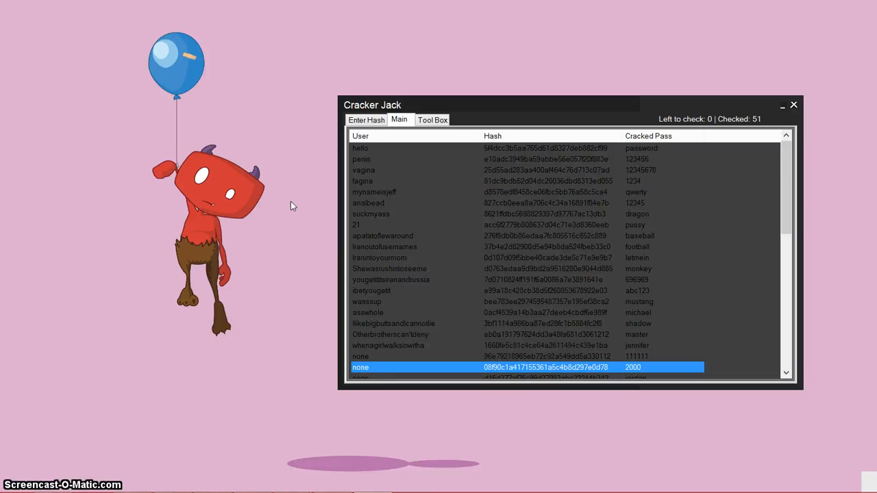